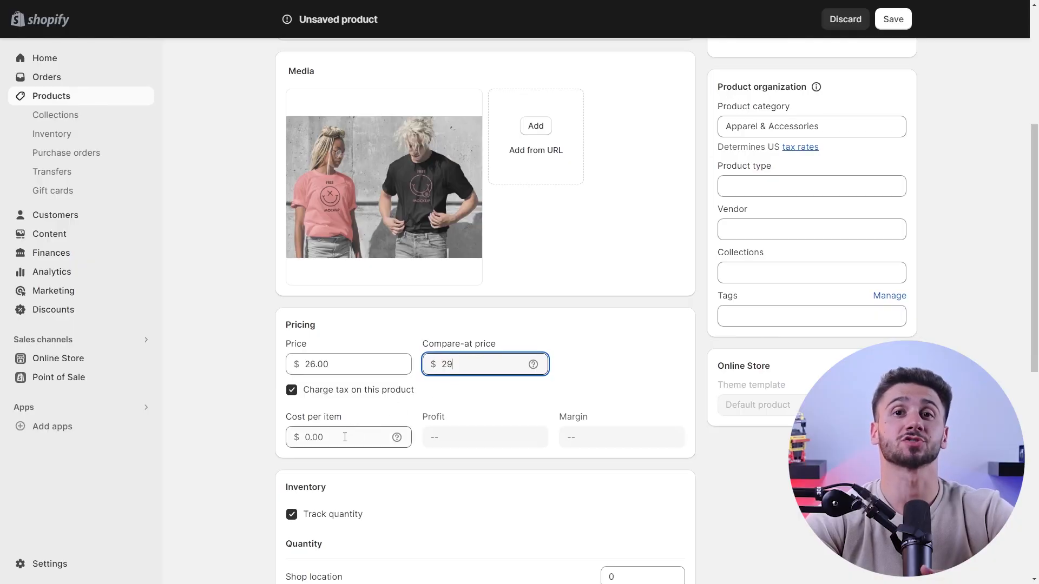
Enter an $18 cost per item, then go via Orders to the Products list
left_click(348, 437)
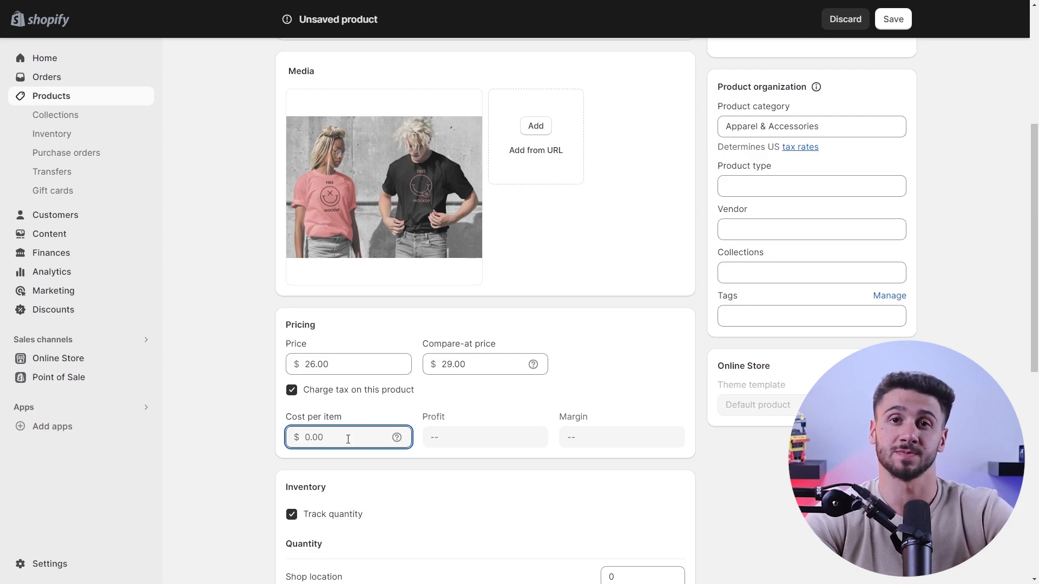
type("18")
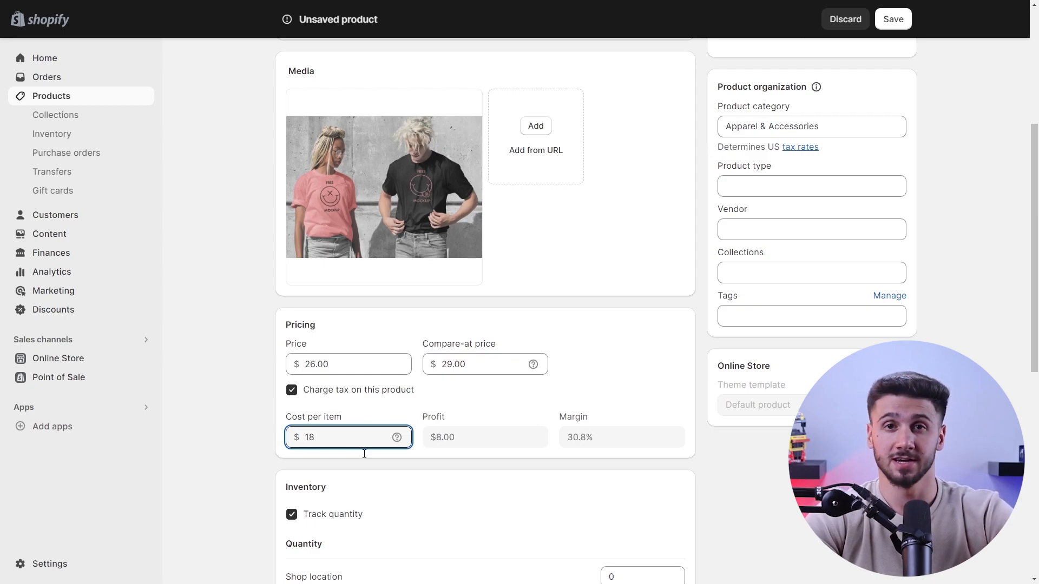
left_click(47, 76)
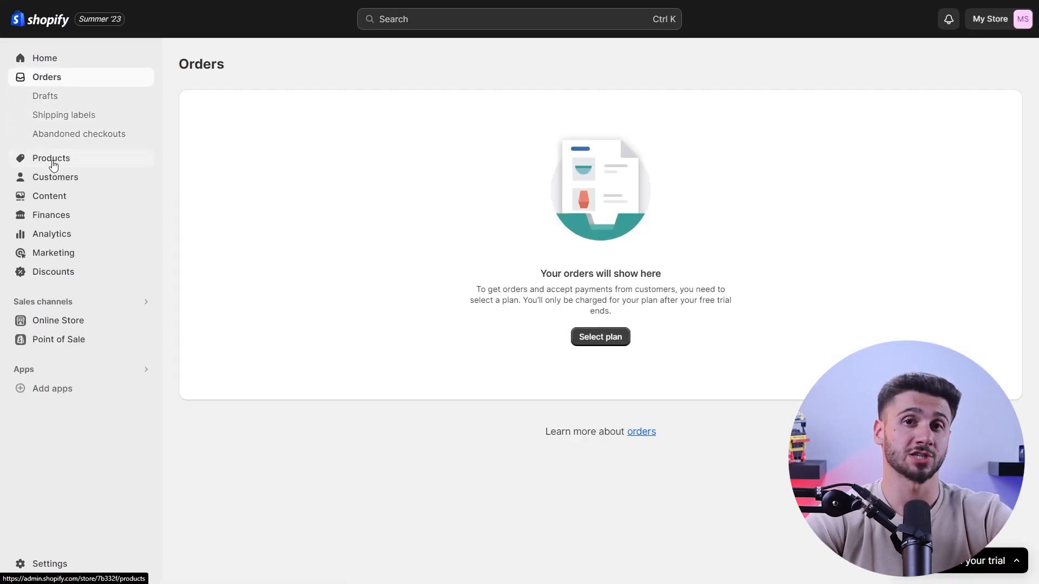
left_click(51, 157)
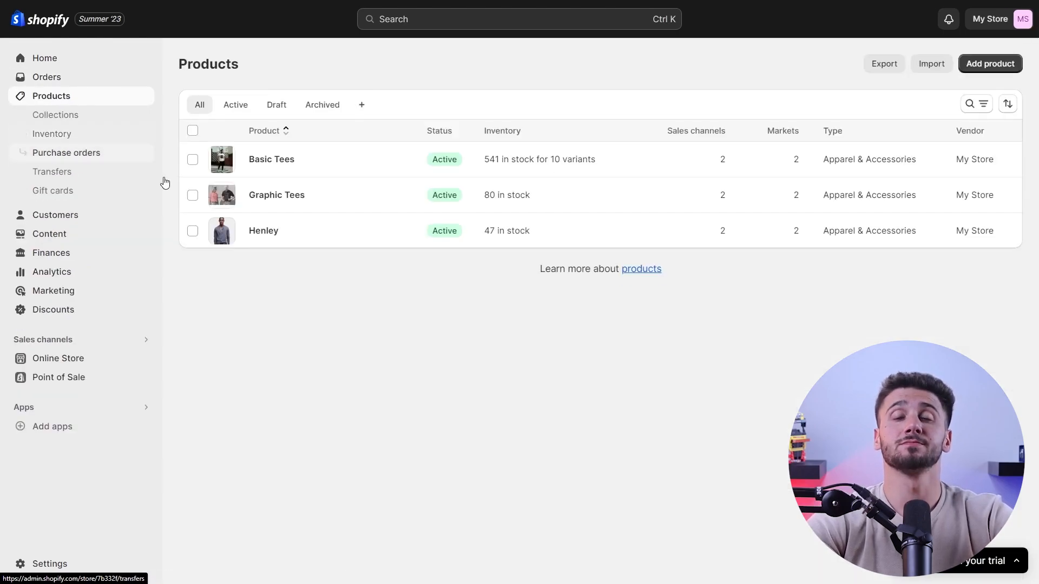